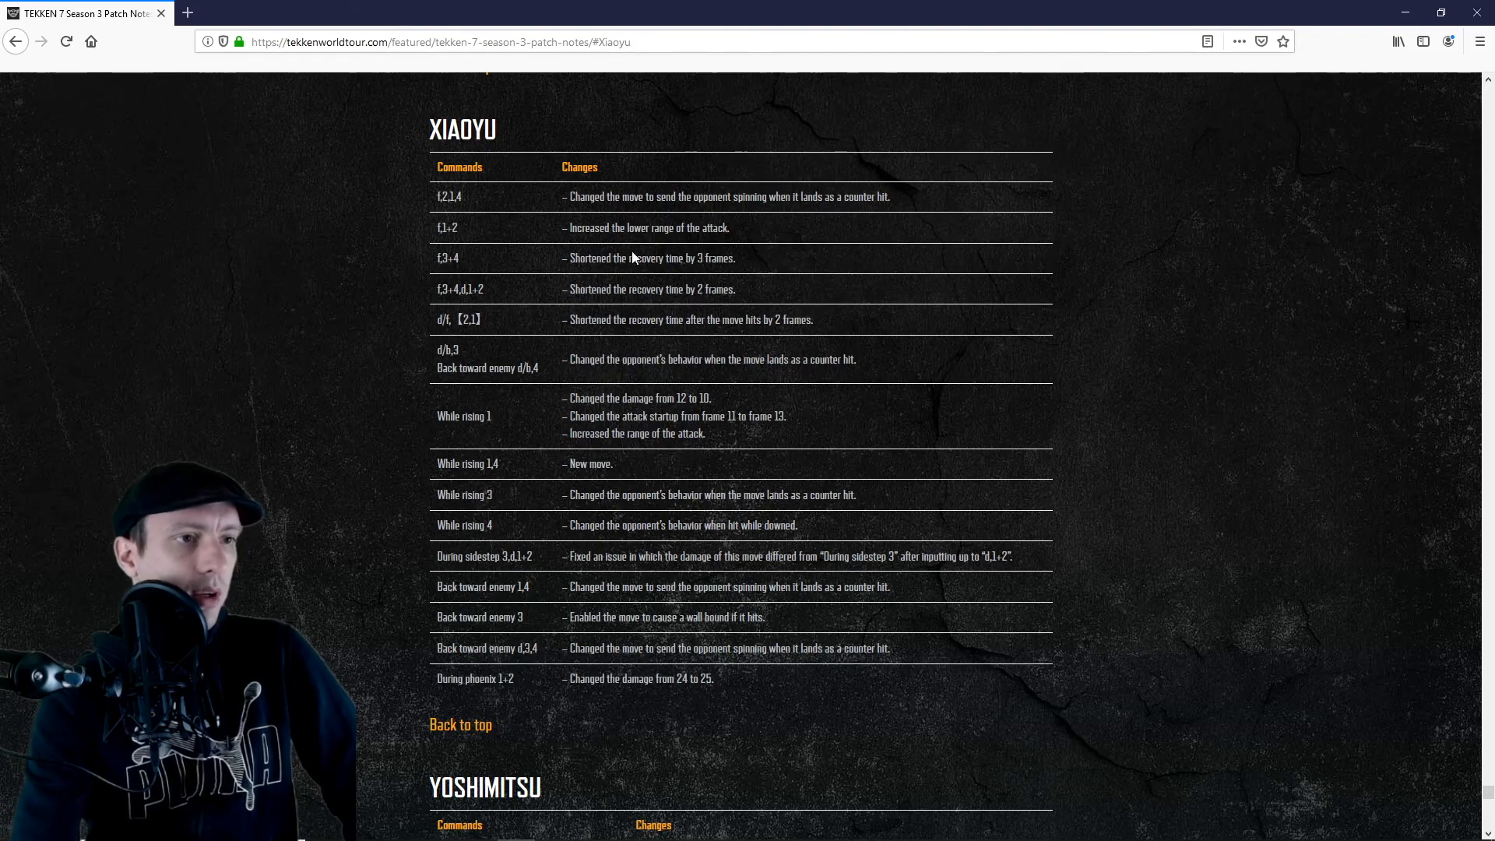
{"action": "mouse_move", "coordinate": [750, 264]}
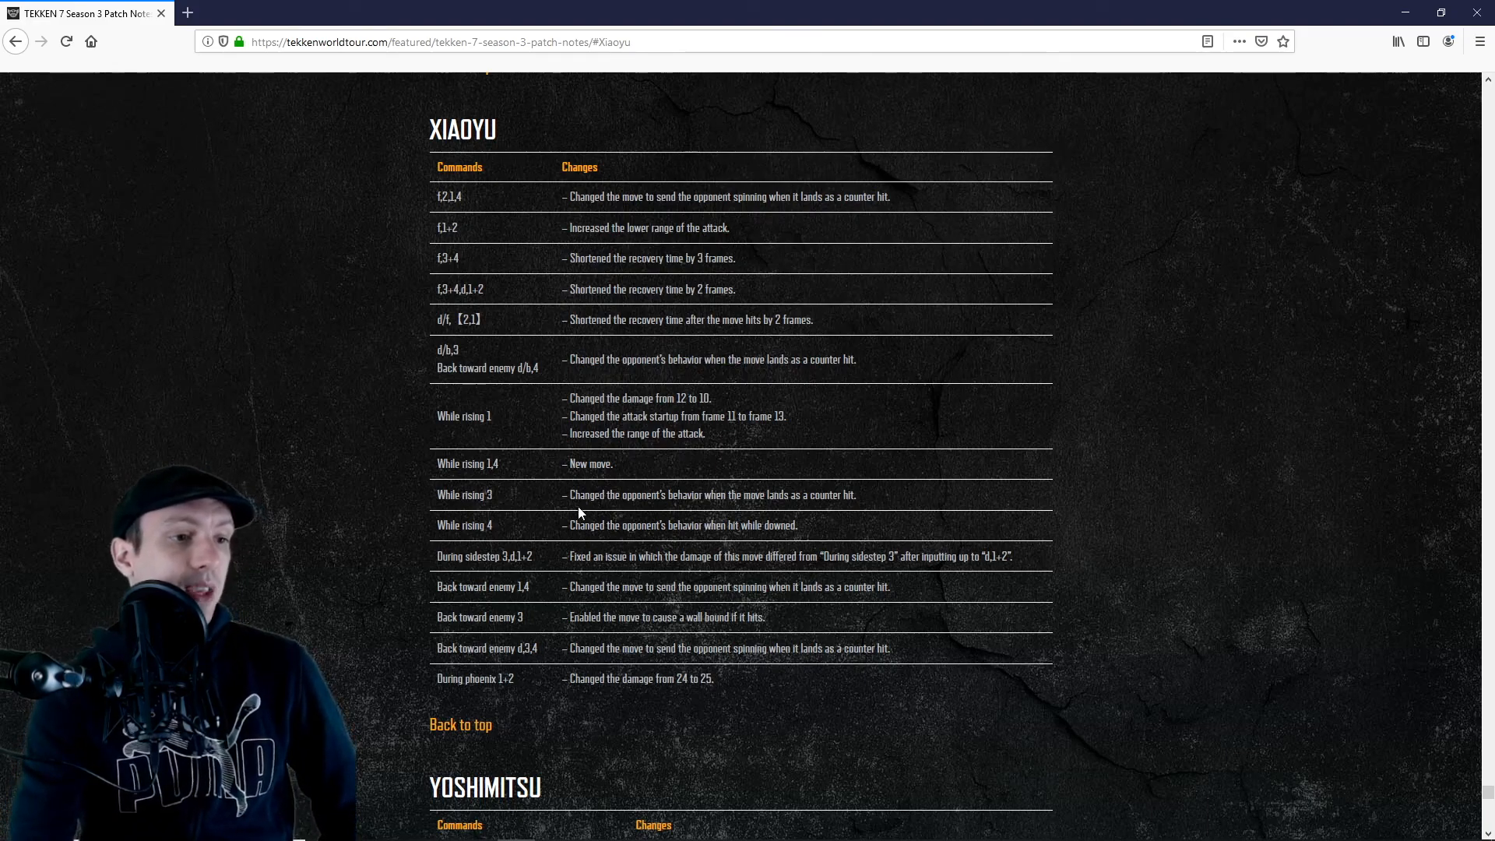
Select the Xiaoyu 'While rising 4' note on opponent behavior when hit while downed
{"action": "left_click_drag", "start_coordinate": [572, 525], "coordinate": [762, 525]}
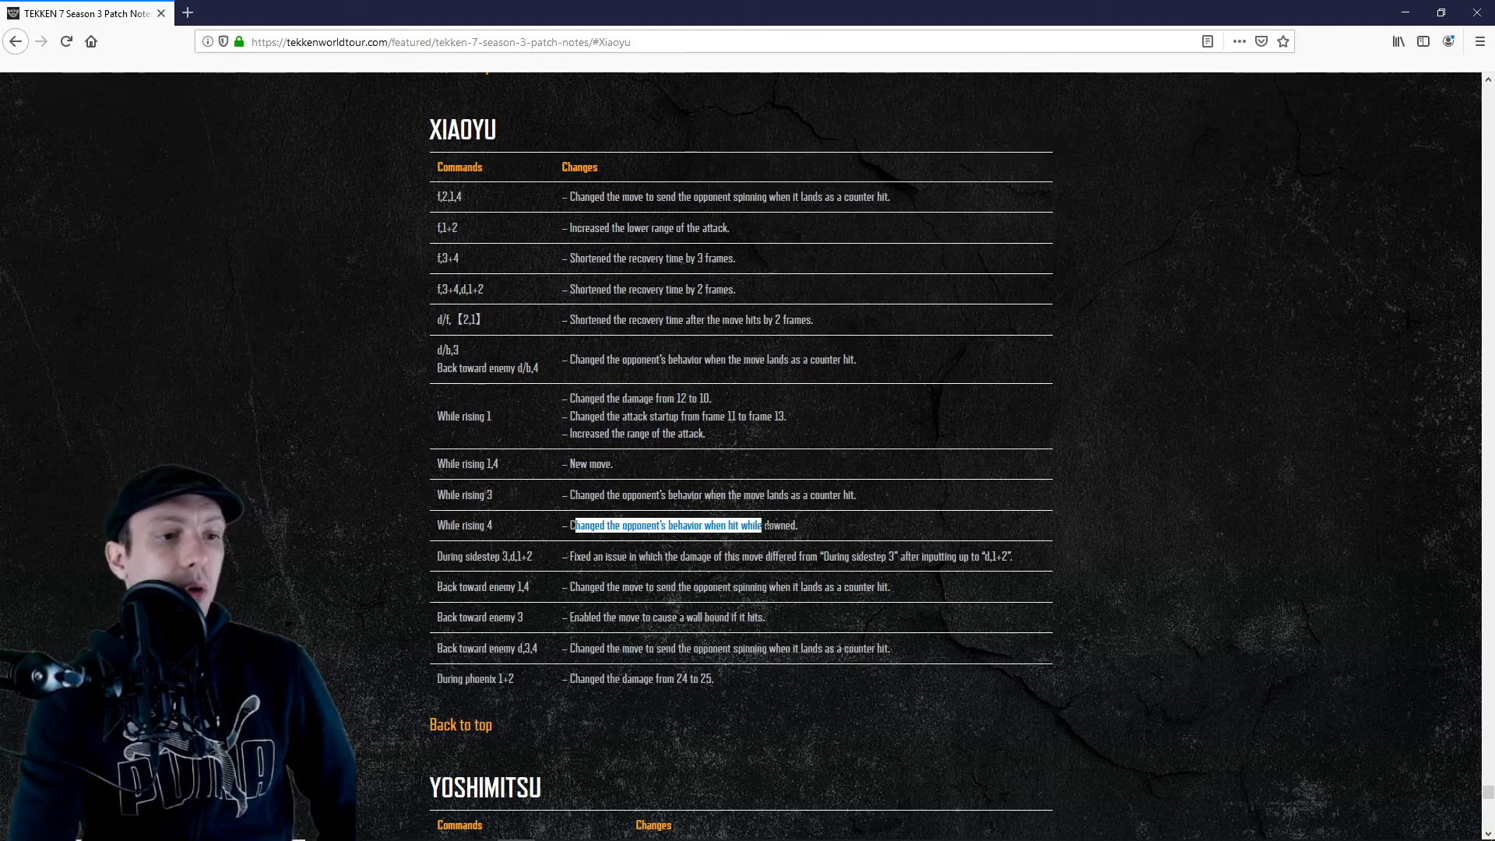